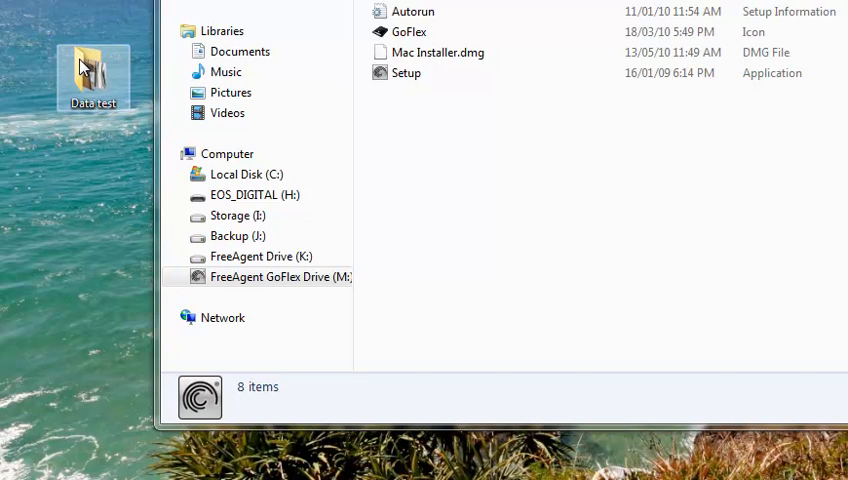
Step: Drag the Data test folder from the desktop onto the FreeAgent GoFlex Drive (M:)
{"action": "left_click_drag", "start_coordinate": [92, 76], "coordinate": [500, 200]}
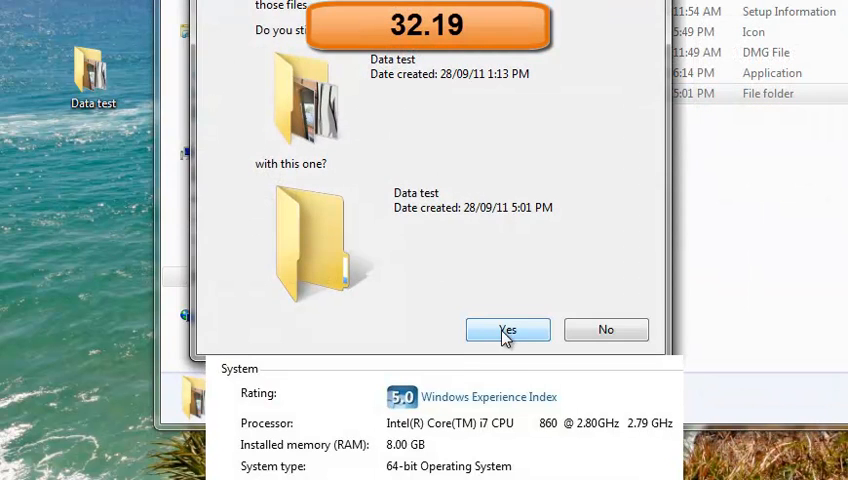
Step: Confirm replacing the existing Data test folder on the GoFlex drive and let the copy finish
{"action": "left_click", "coordinate": [506, 328]}
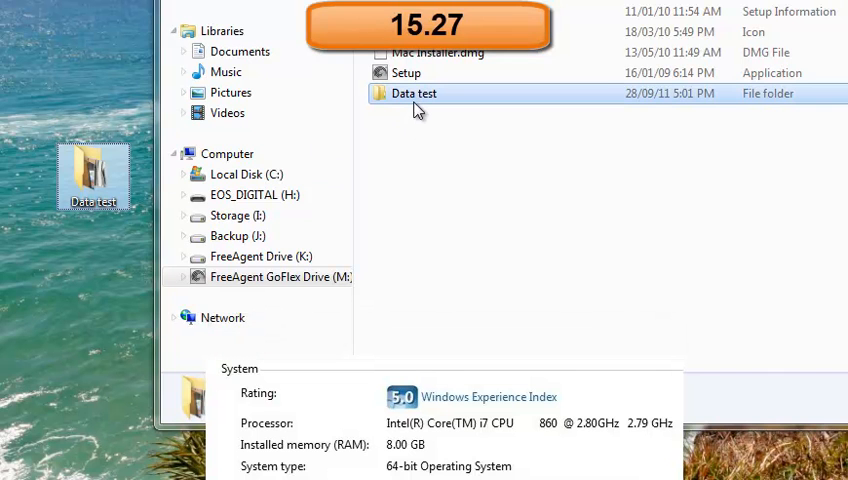
Step: Delete Data test from the GoFlex drive, reopen the drive via AutoPlay, and start copying Data test again
{"action": "key", "text": "Delete"}
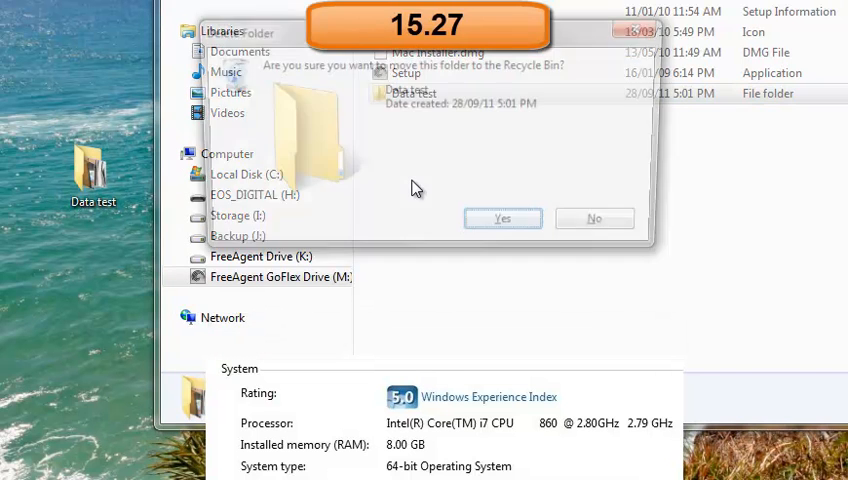
{"action": "left_click", "coordinate": [504, 218]}
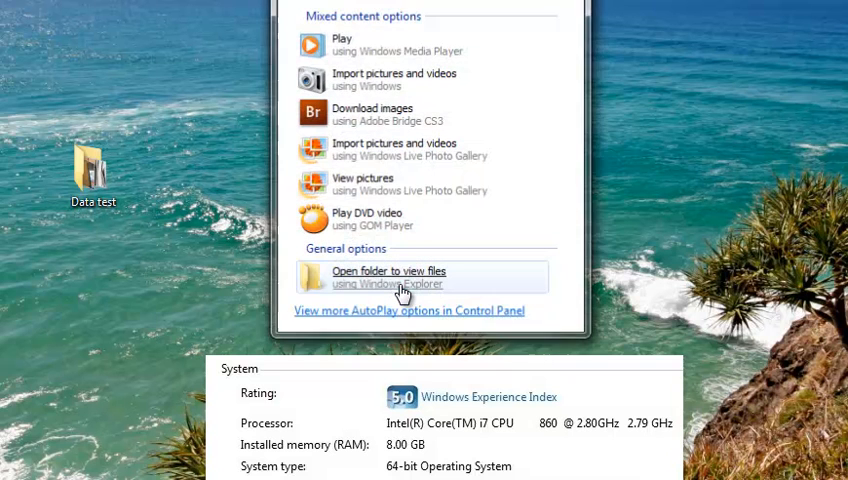
{"action": "left_click", "coordinate": [388, 272]}
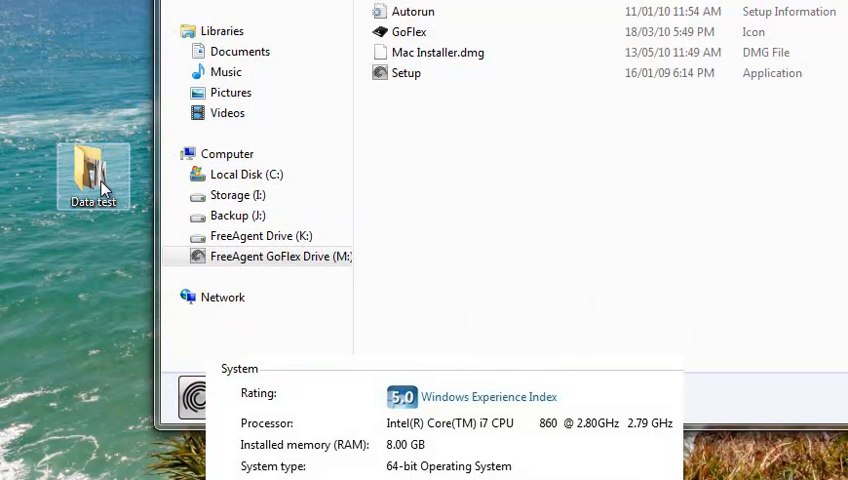
{"action": "left_click_drag", "start_coordinate": [92, 176], "coordinate": [460, 200]}
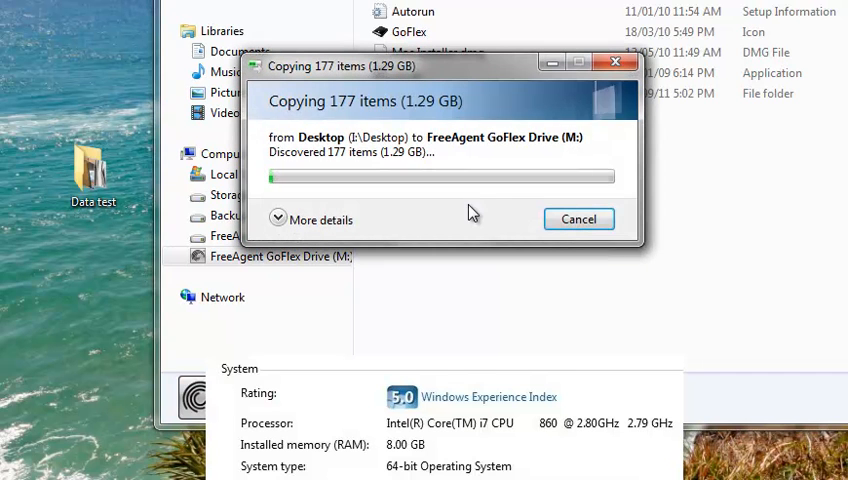
Step: Let the fresh Data test copy finish on the GoFlex drive, dated 28/09/11 5:02 PM
{"action": "left_click", "coordinate": [320, 220]}
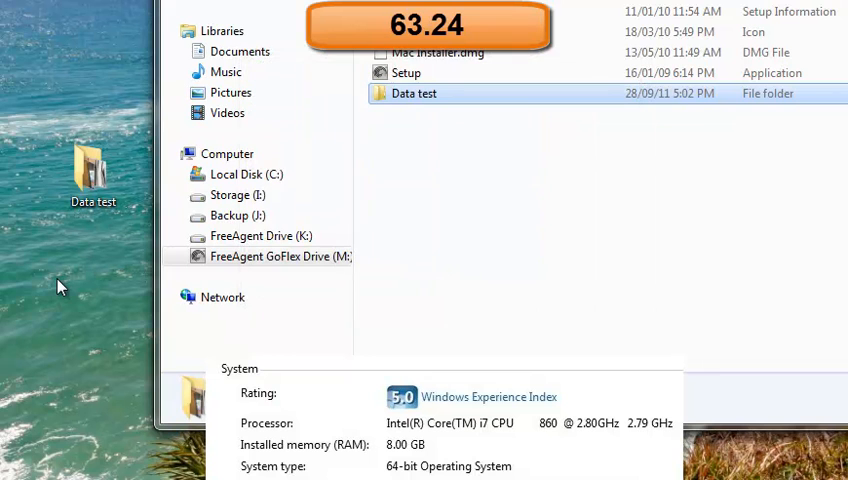
Step: Copy Data test from the GoFlex drive back to the desktop, replacing it, with detailed progress shown
{"action": "left_click_drag", "start_coordinate": [414, 92], "coordinate": [332, 150]}
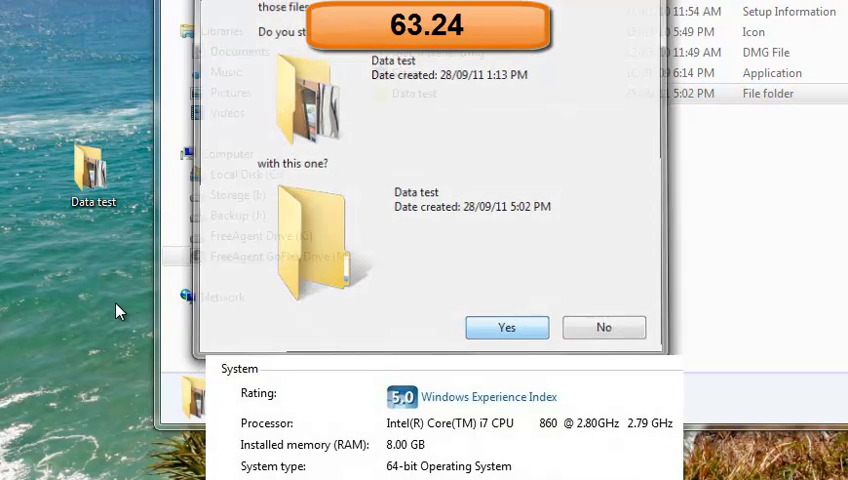
{"action": "left_click", "coordinate": [506, 328]}
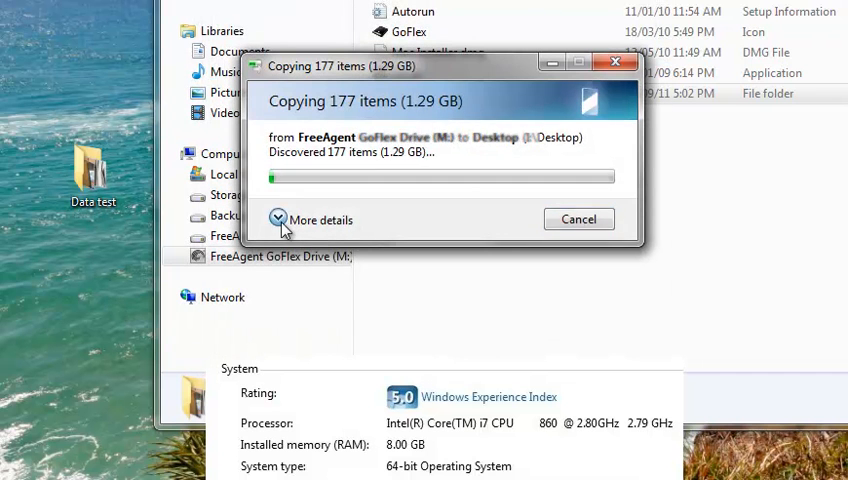
{"action": "left_click", "coordinate": [278, 220]}
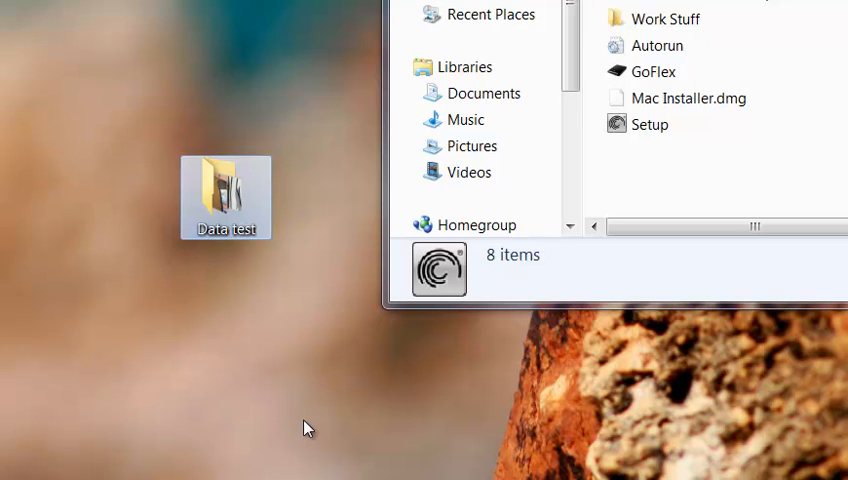
{"action": "mouse_move", "coordinate": [198, 282]}
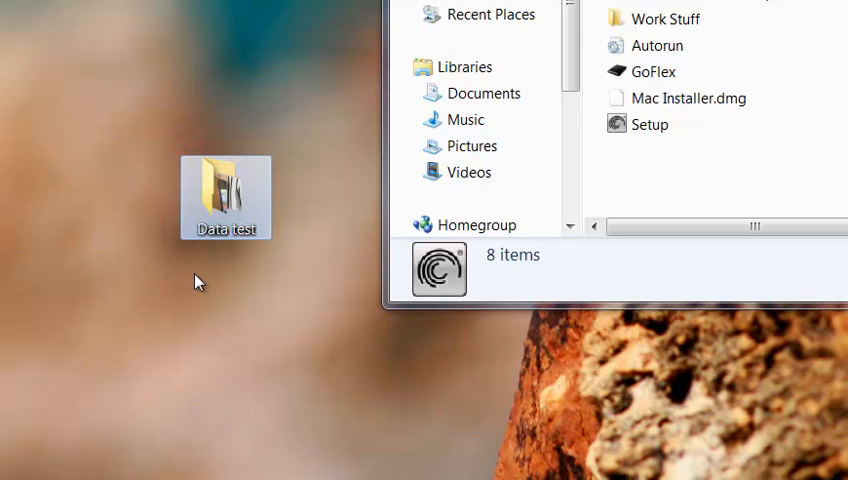
Step: Drag the laptop desktop's Data test folder into the GoFlex drive window to start the 177-item copy
{"action": "left_click_drag", "start_coordinate": [224, 196], "coordinate": [550, 146]}
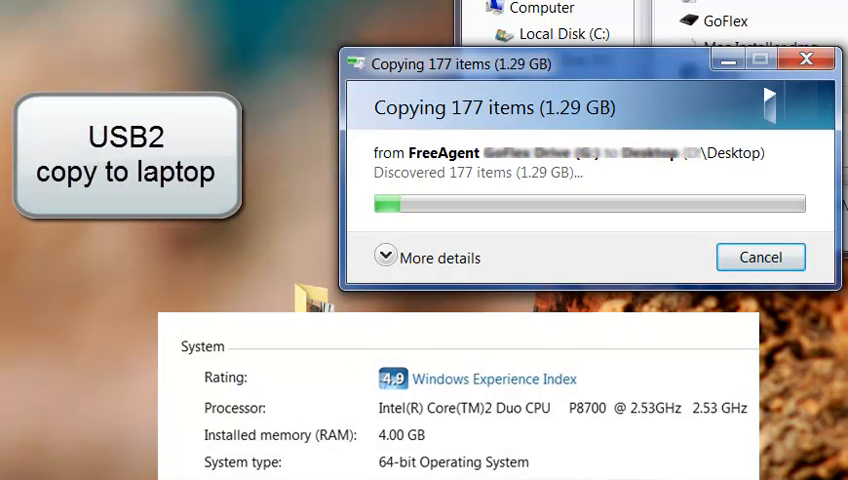
Step: Show detailed progress for the GoFlex-to-desktop copy: items remaining, MB/second and time left
{"action": "left_click", "coordinate": [384, 258]}
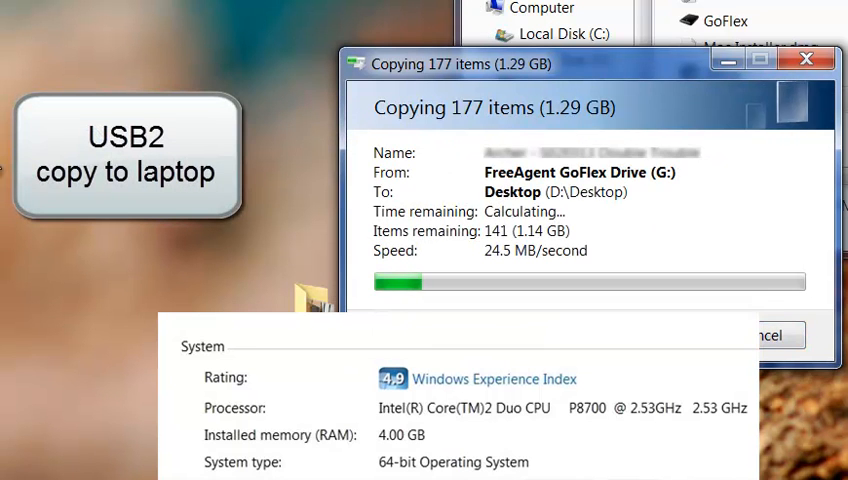